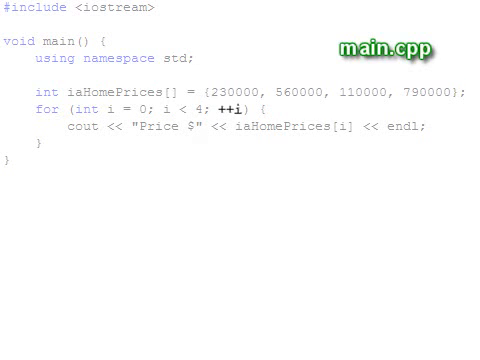
# Start a build-and-run of main.cpp after writing the endless dot-printing for loop.
pyautogui.press('F5')
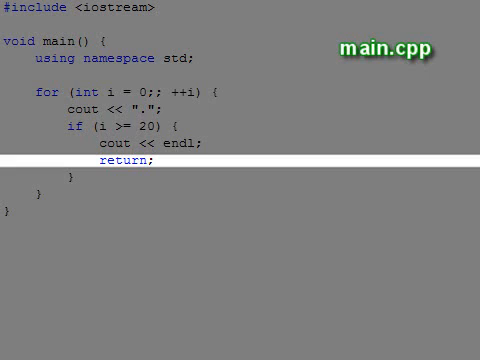
# Run the program so the console prints a row of dots and stops at i = 20.
pyautogui.press('F5')
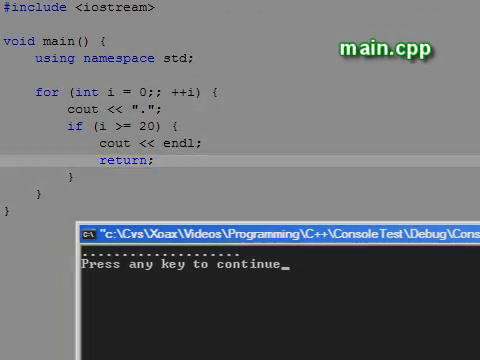